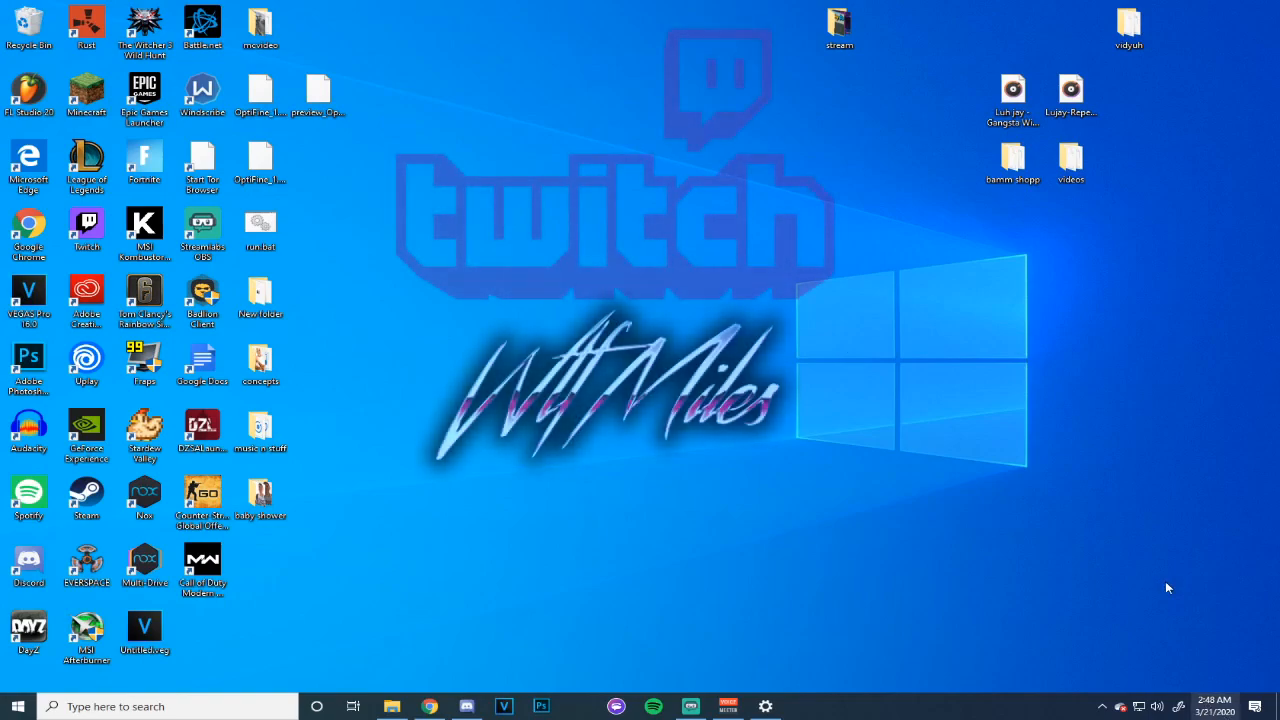
Bring up the SoundCloud page and play the Yeti mic static recording instead of the related track.
left_click(1212, 706)
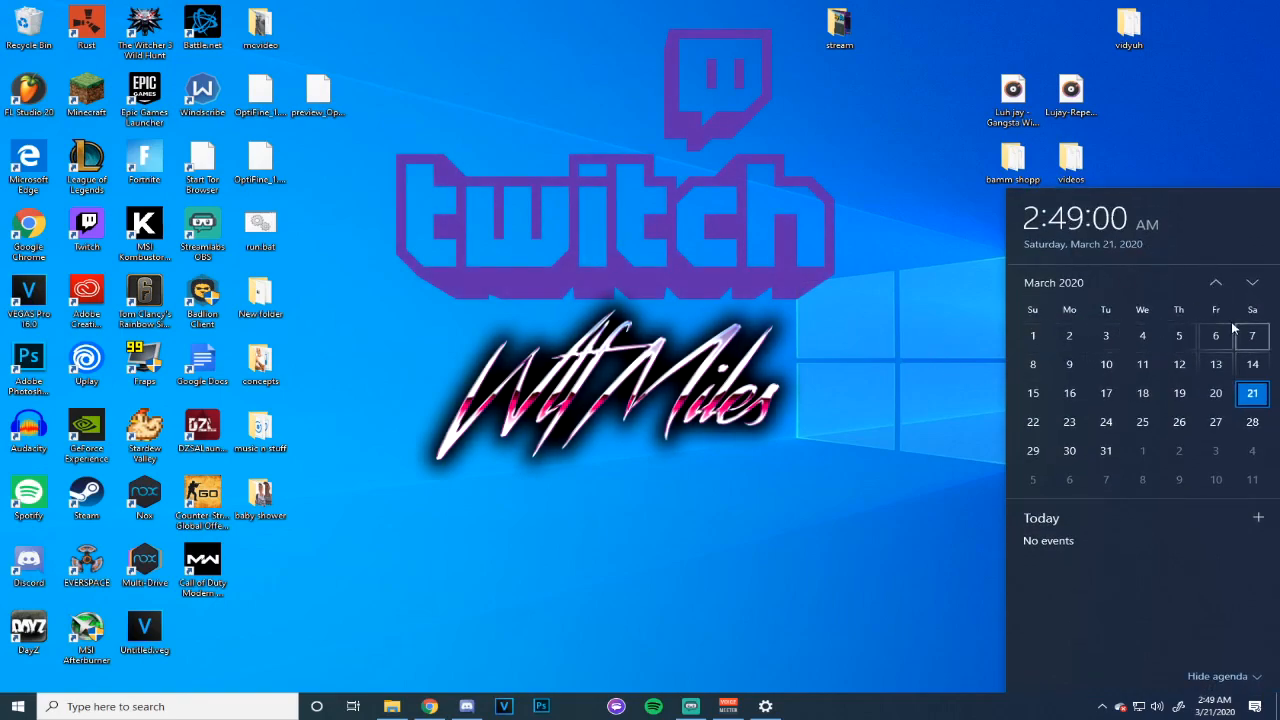
mouse_move(940, 280)
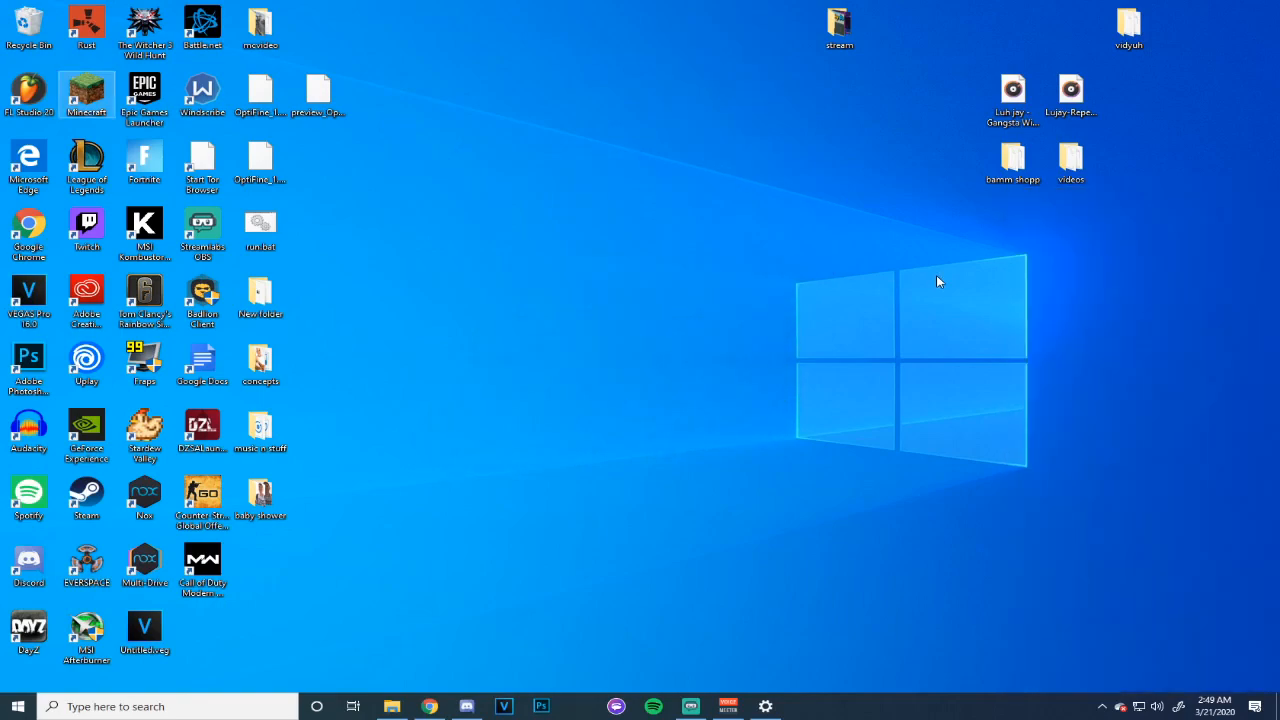
left_click(430, 706)
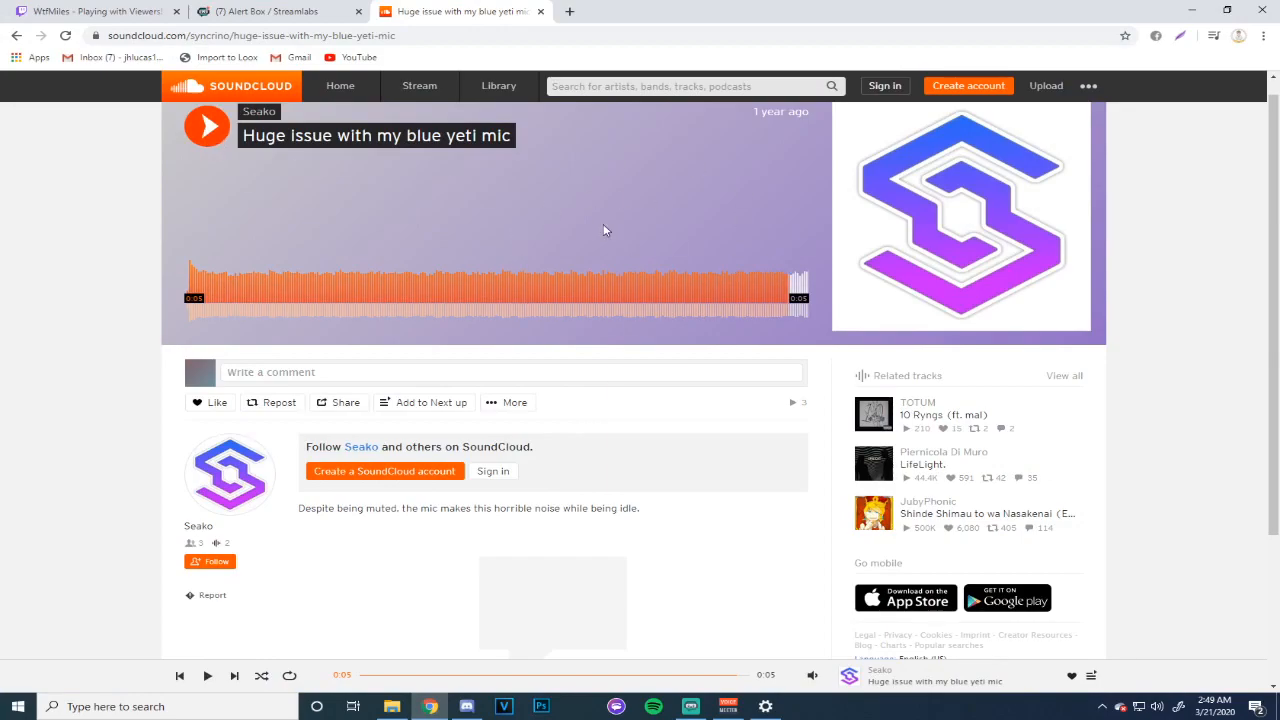
mouse_move(208, 126)
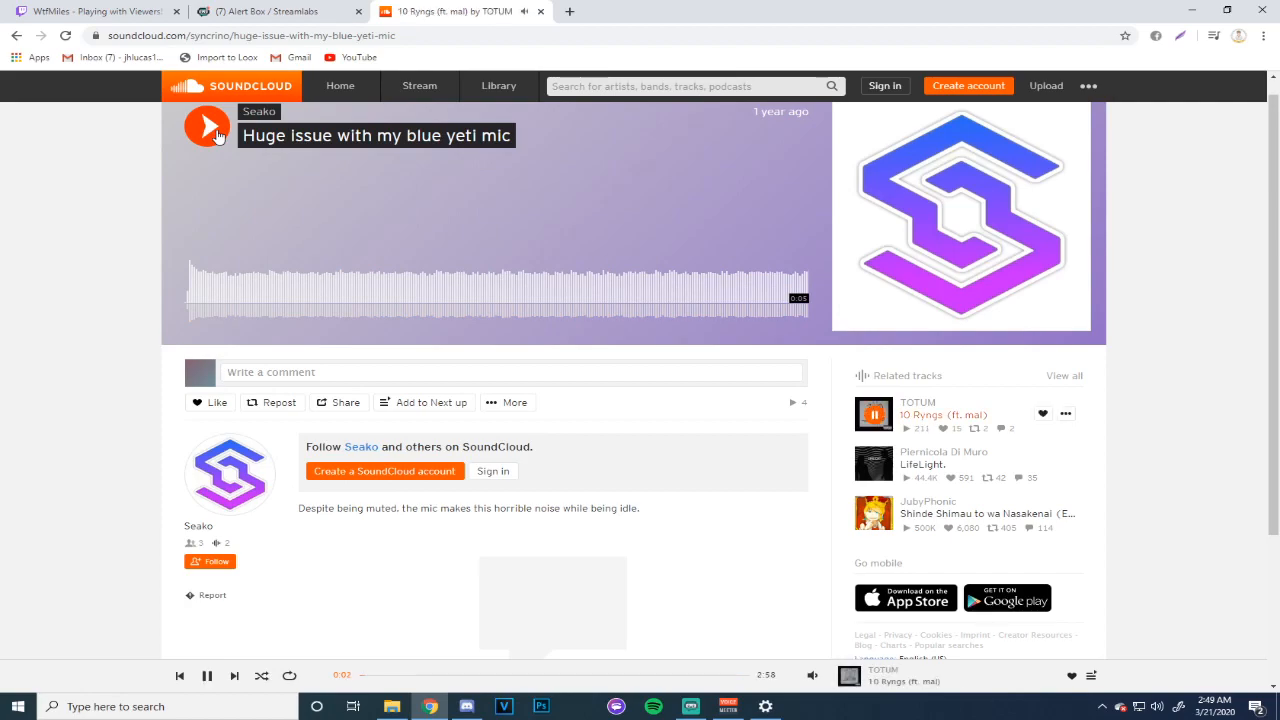
left_click(206, 128)
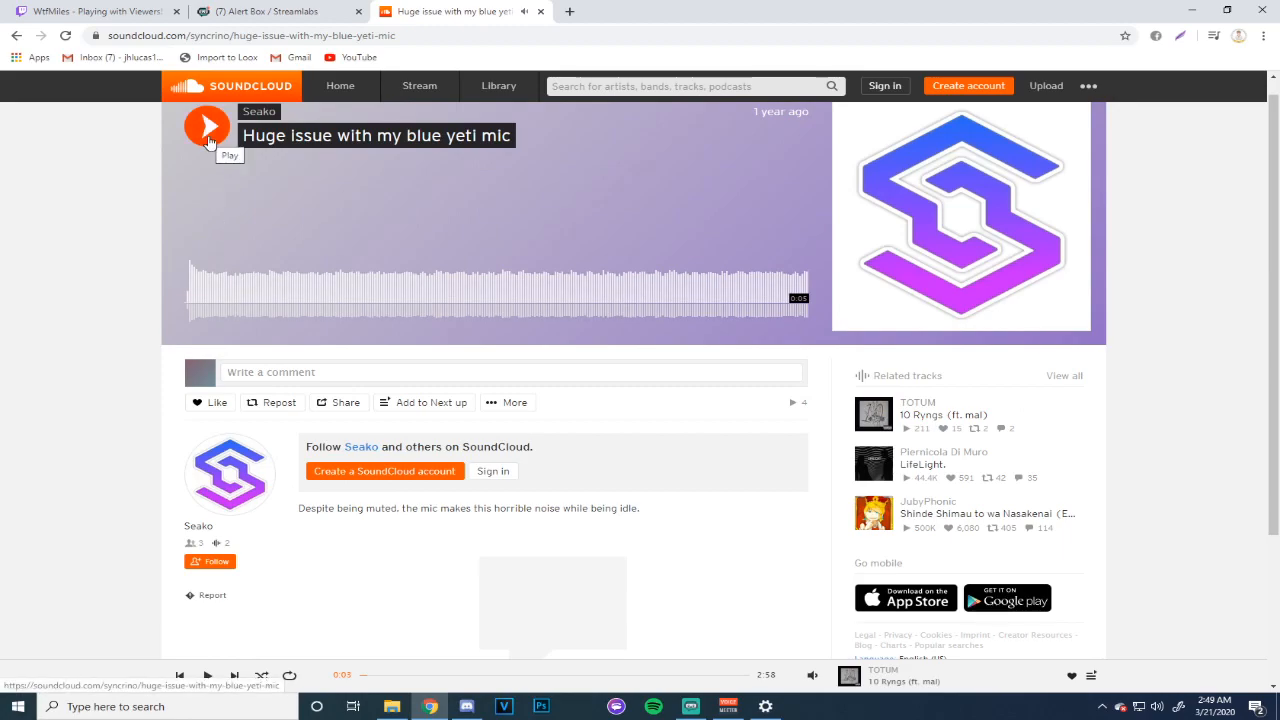
left_click(208, 124)
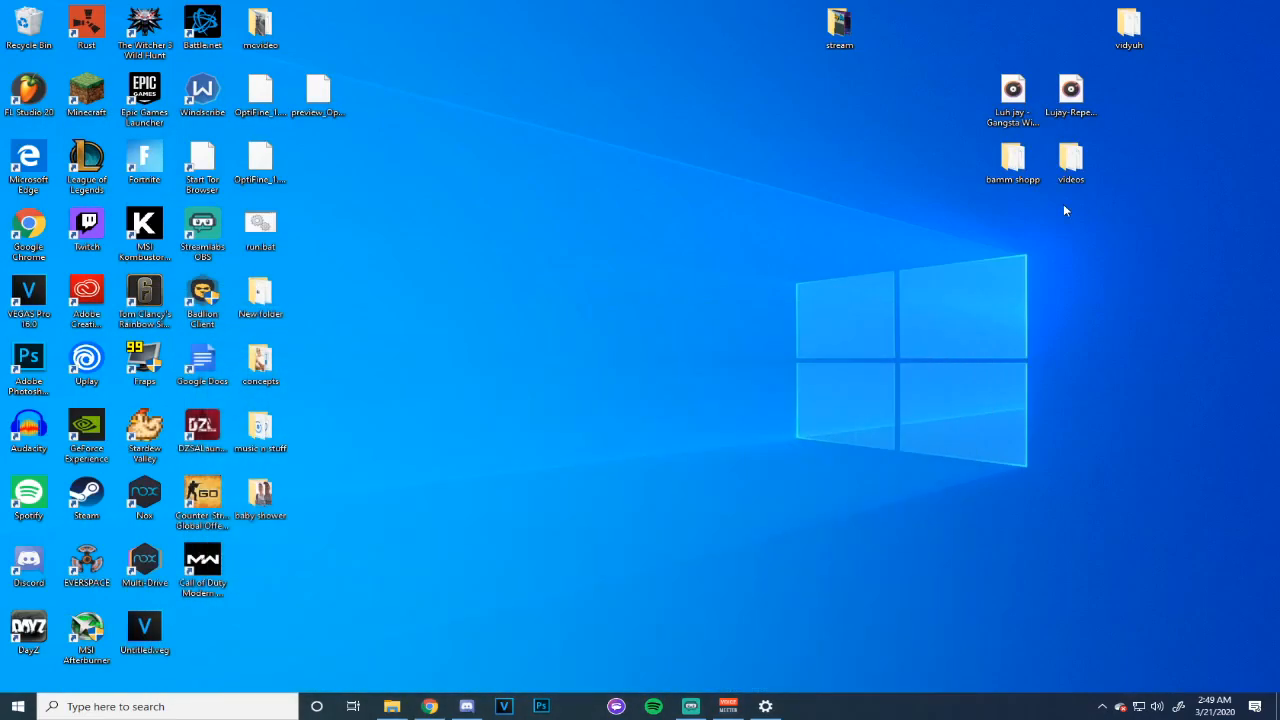
mouse_move(800, 432)
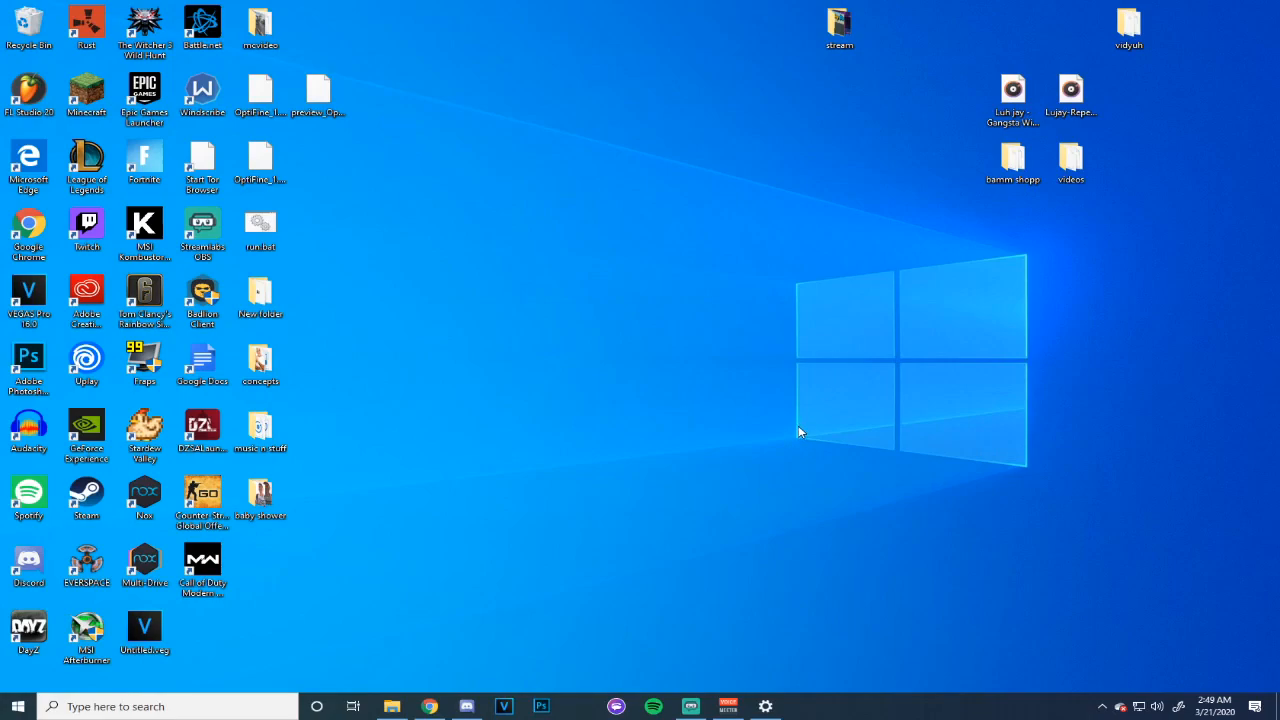
mouse_move(798, 422)
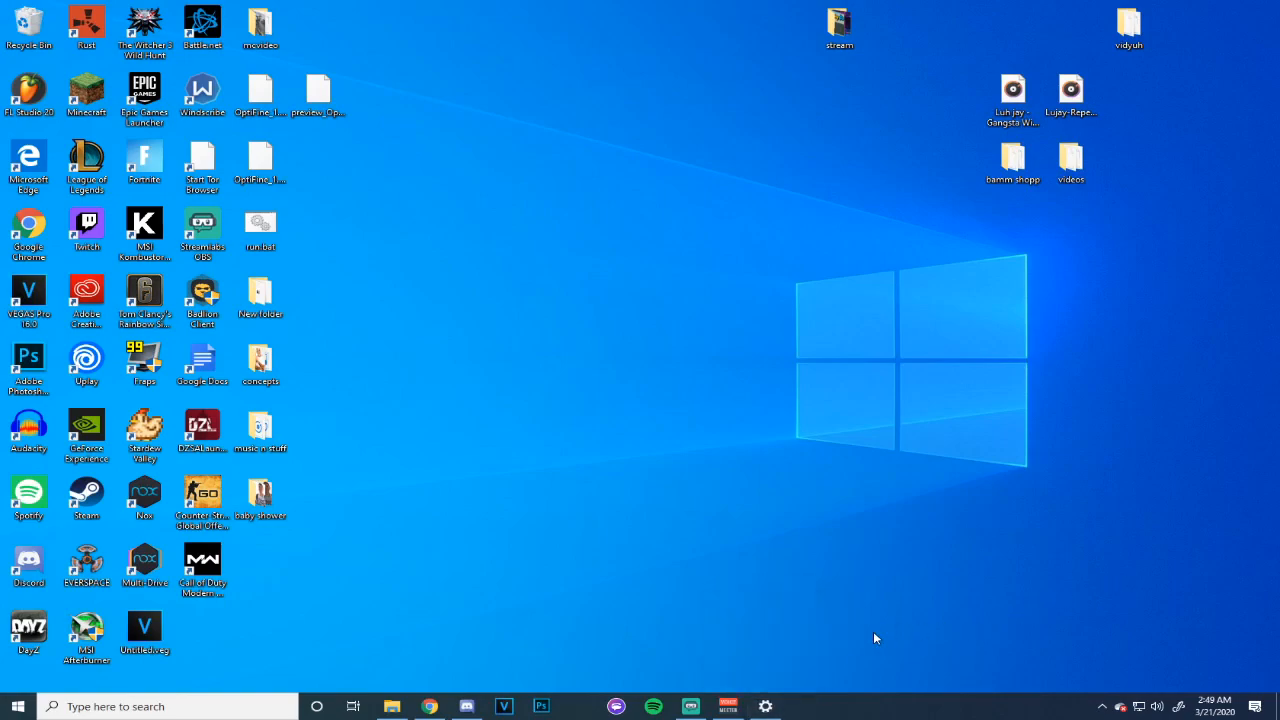
mouse_move(804, 670)
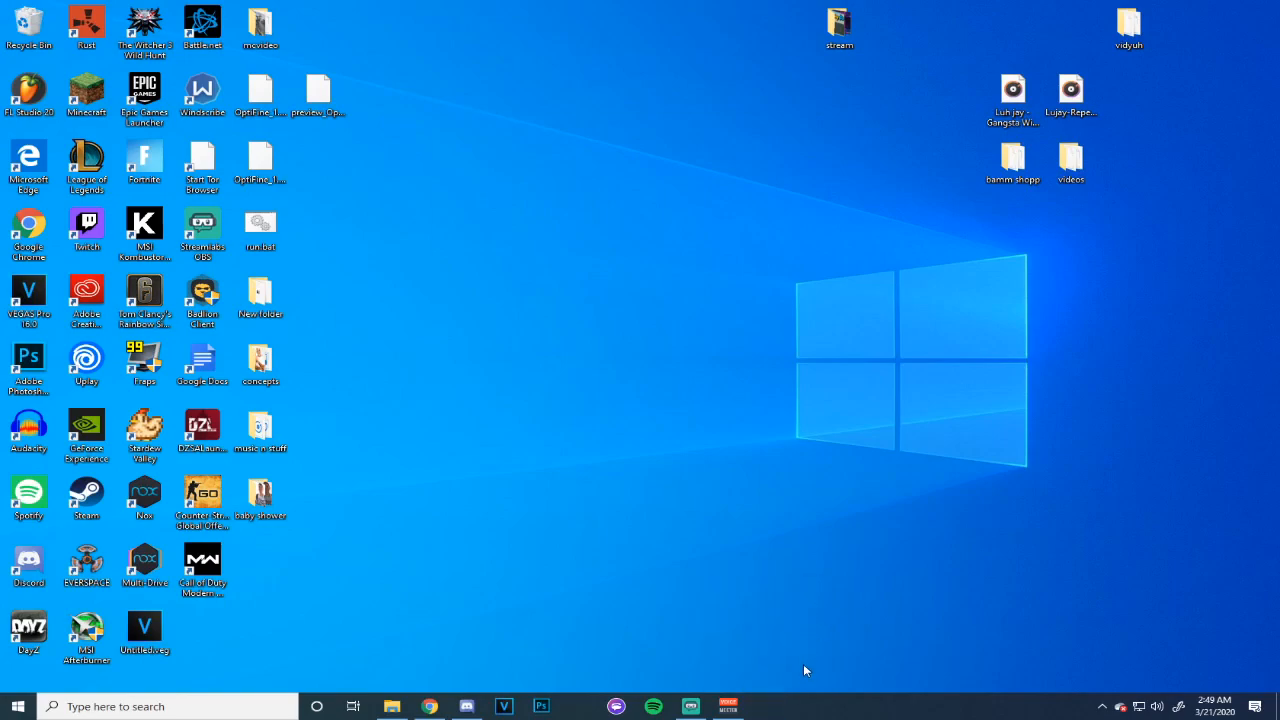
mouse_move(1156, 706)
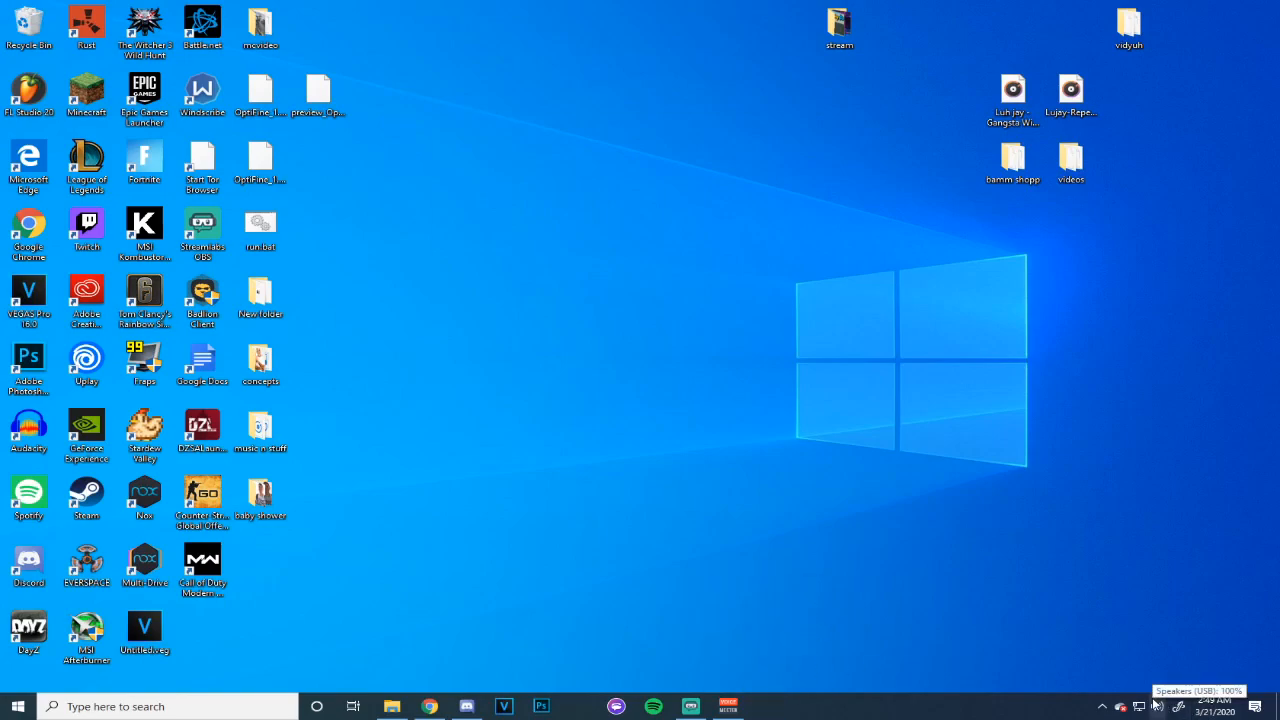
mouse_move(1164, 684)
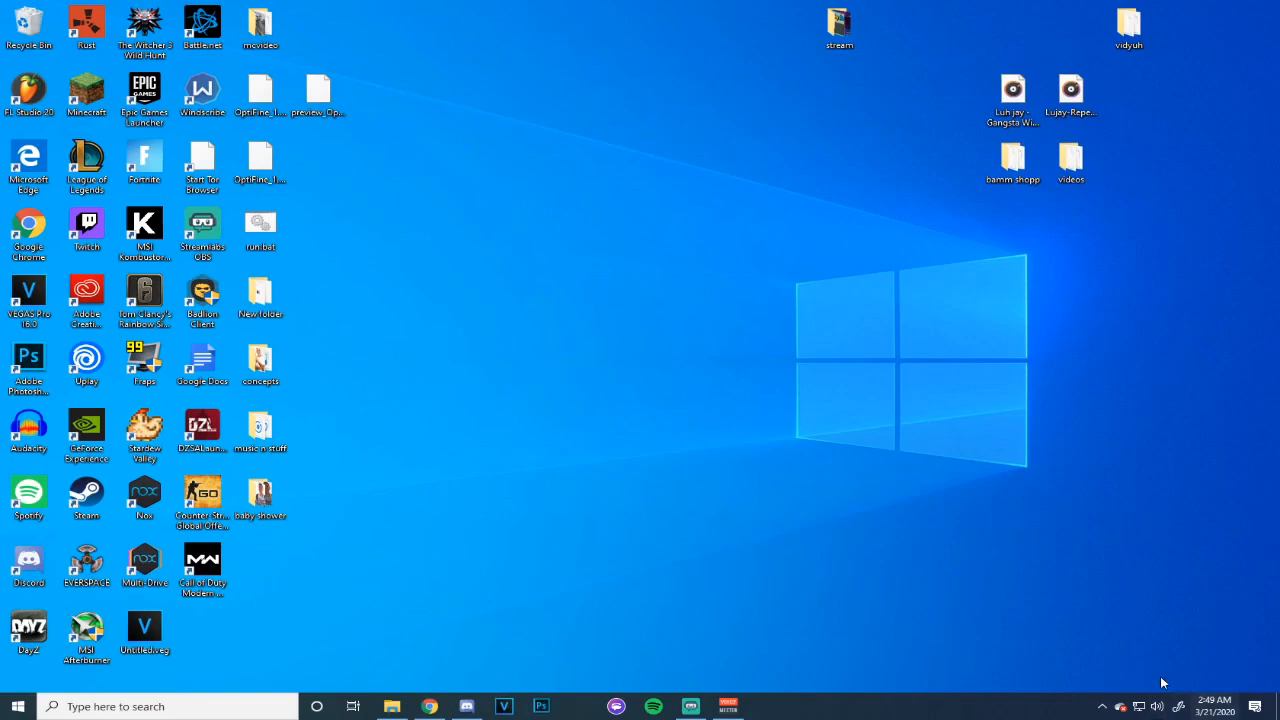
Reach the Sound page from the speaker tray icon and scroll to the Yeti Stereo Microphone input.
right_click(1156, 706)
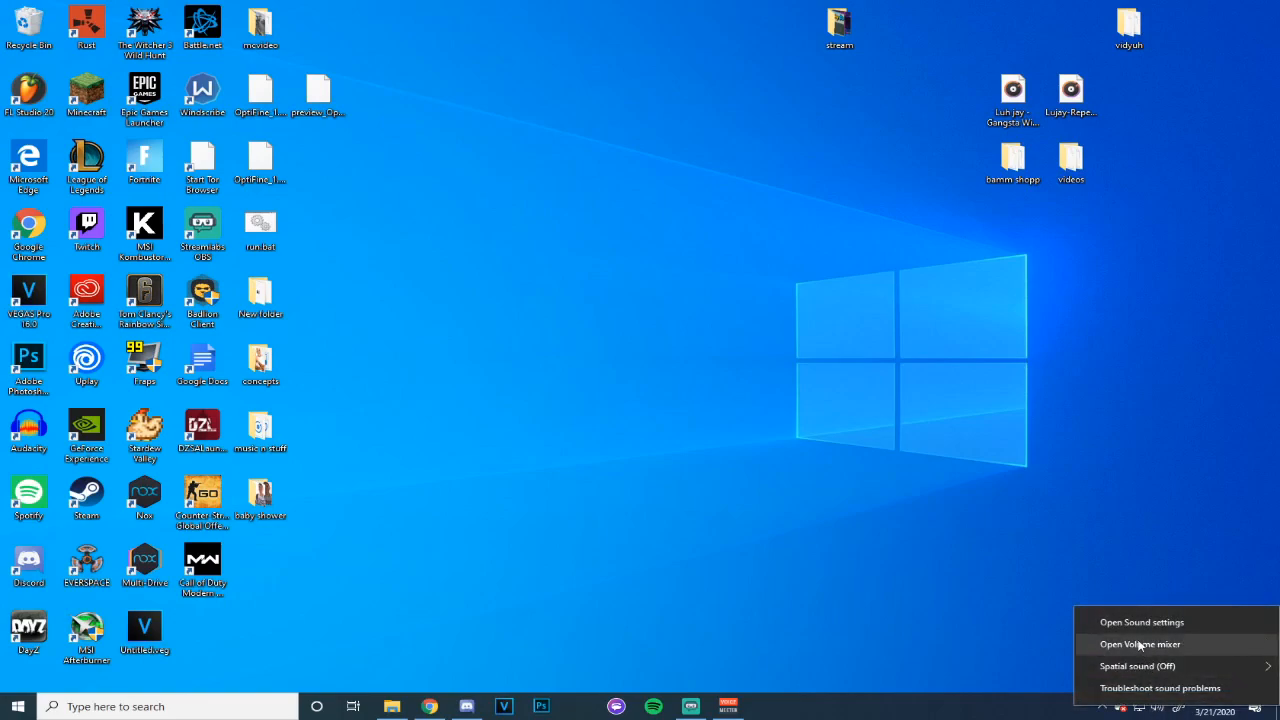
left_click(1142, 620)
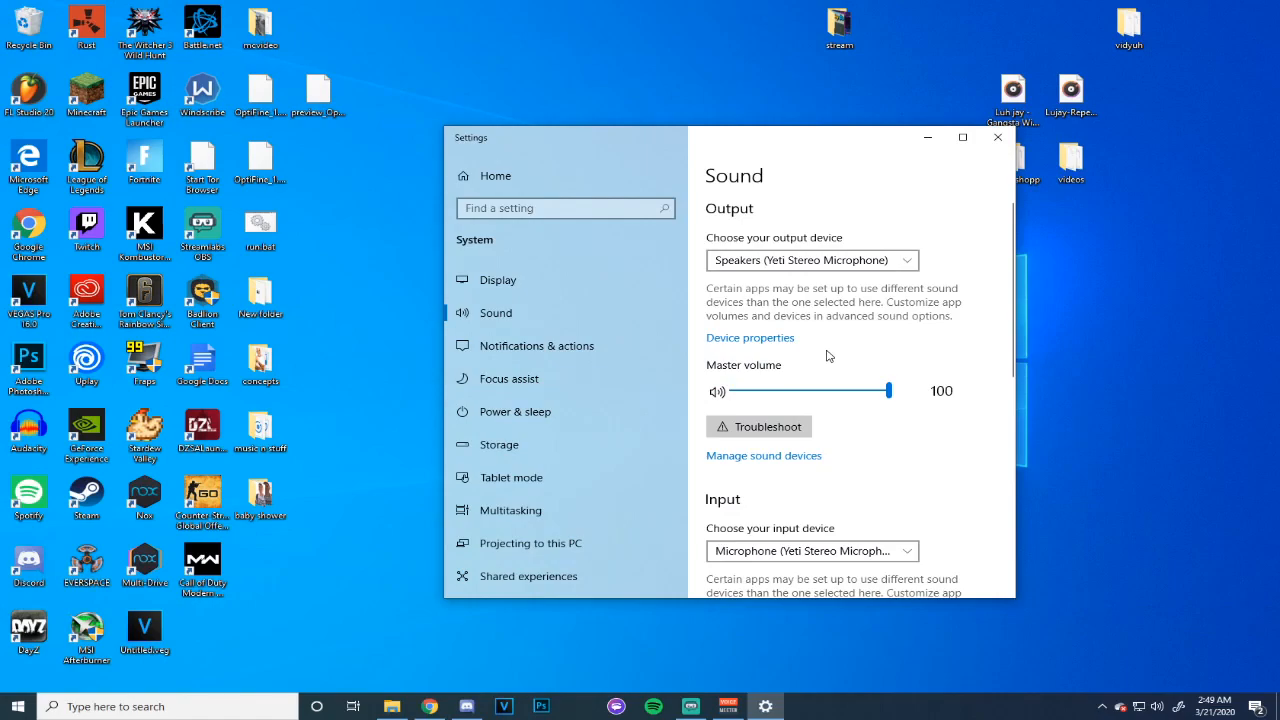
scroll("down", 3)
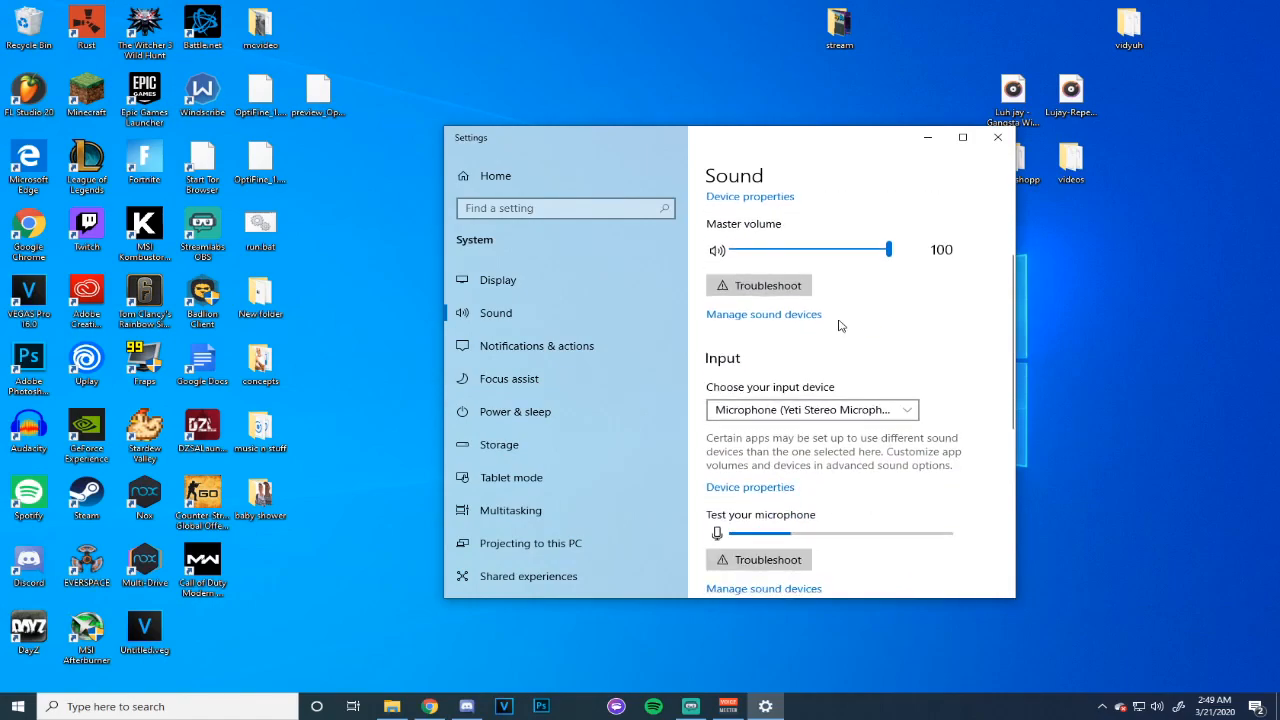
scroll("down", 3)
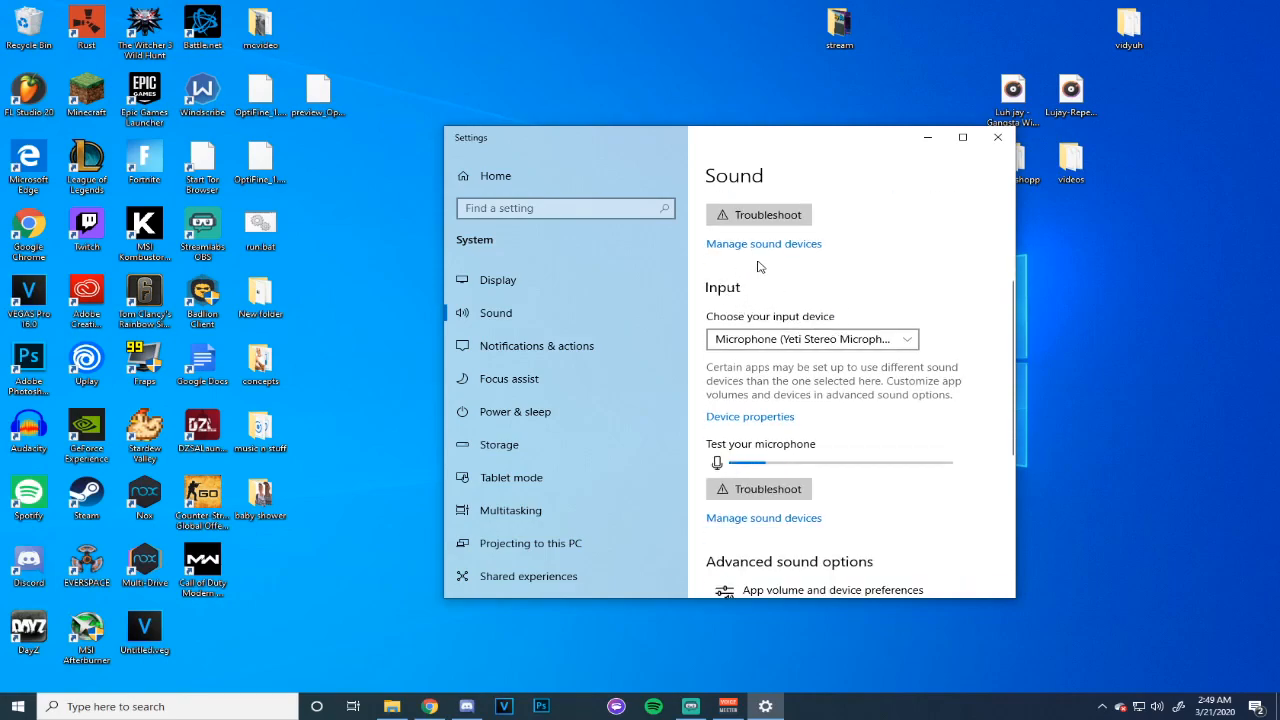
scroll("down", 3)
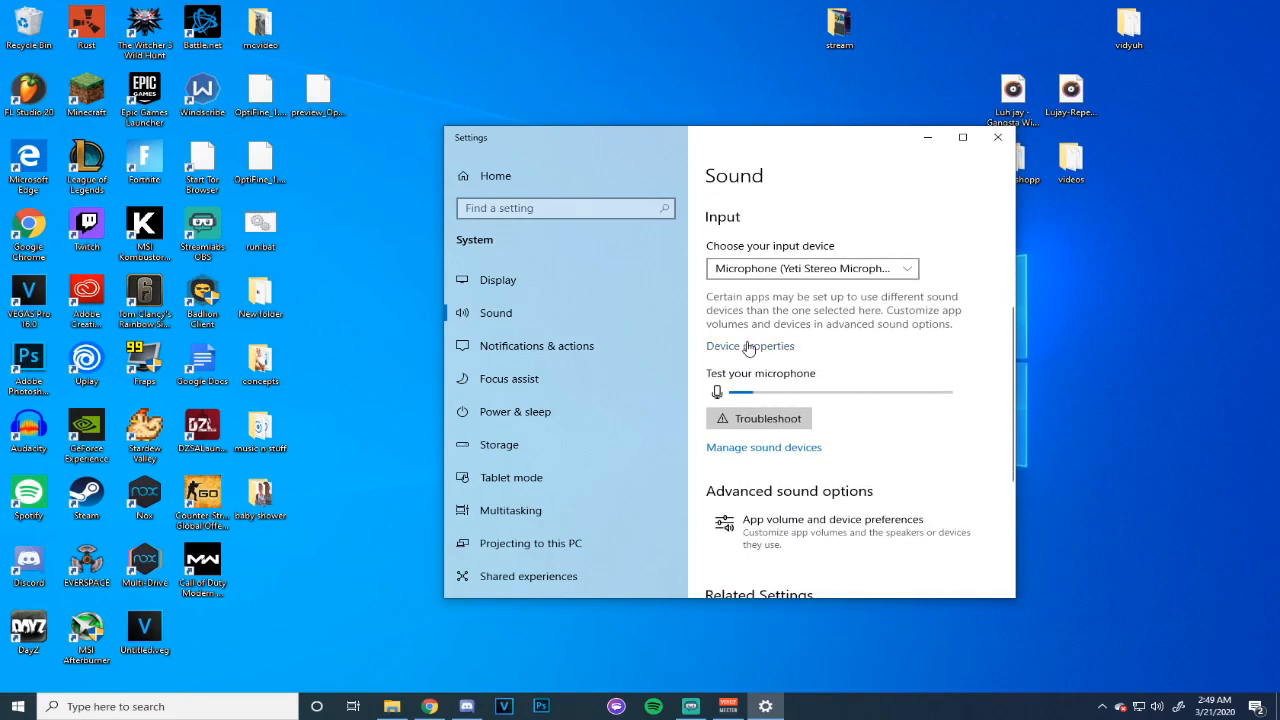
Set the microphone's device volume to 10, close Settings and bring up the VoiceMeeter mixer.
left_click(748, 344)
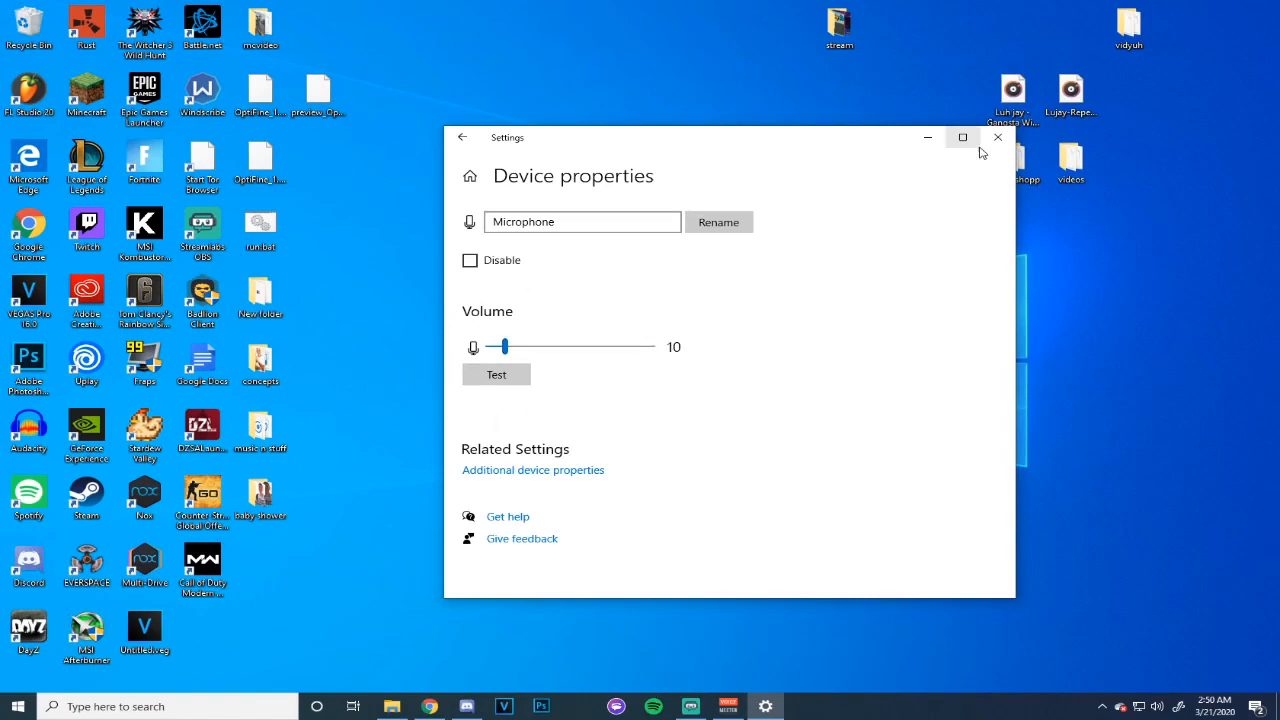
mouse_move(828, 256)
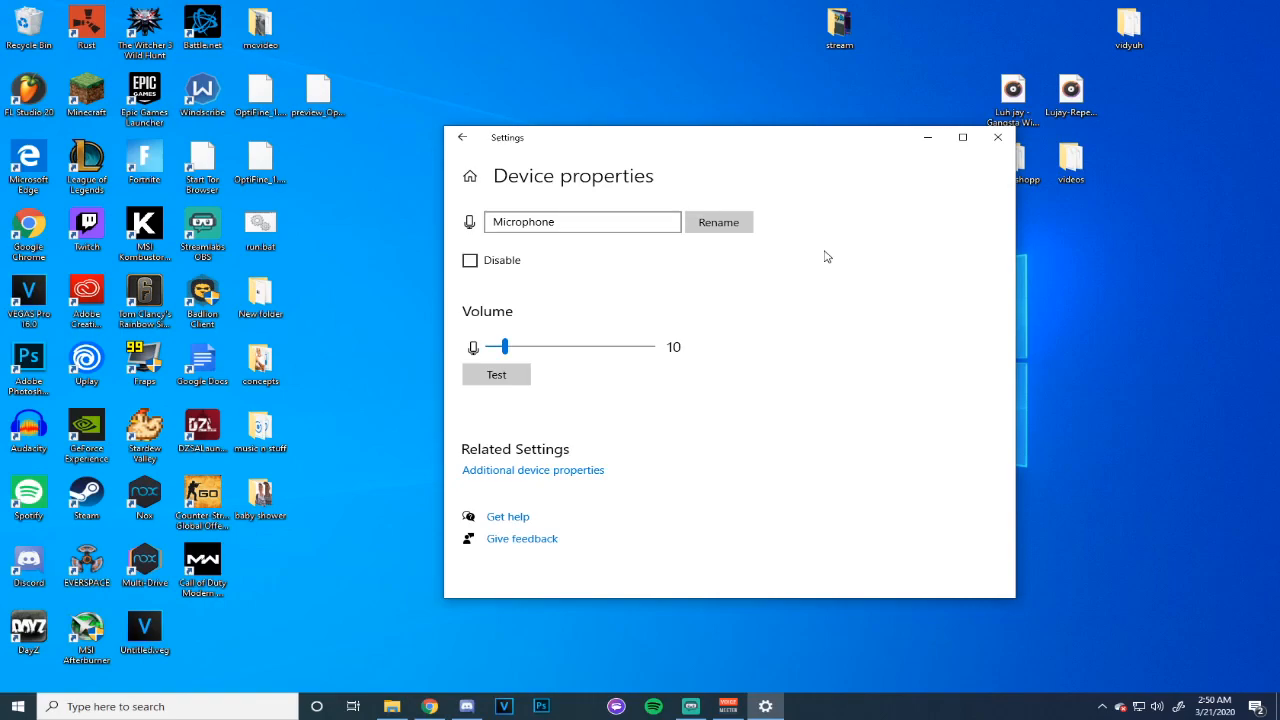
mouse_move(476, 316)
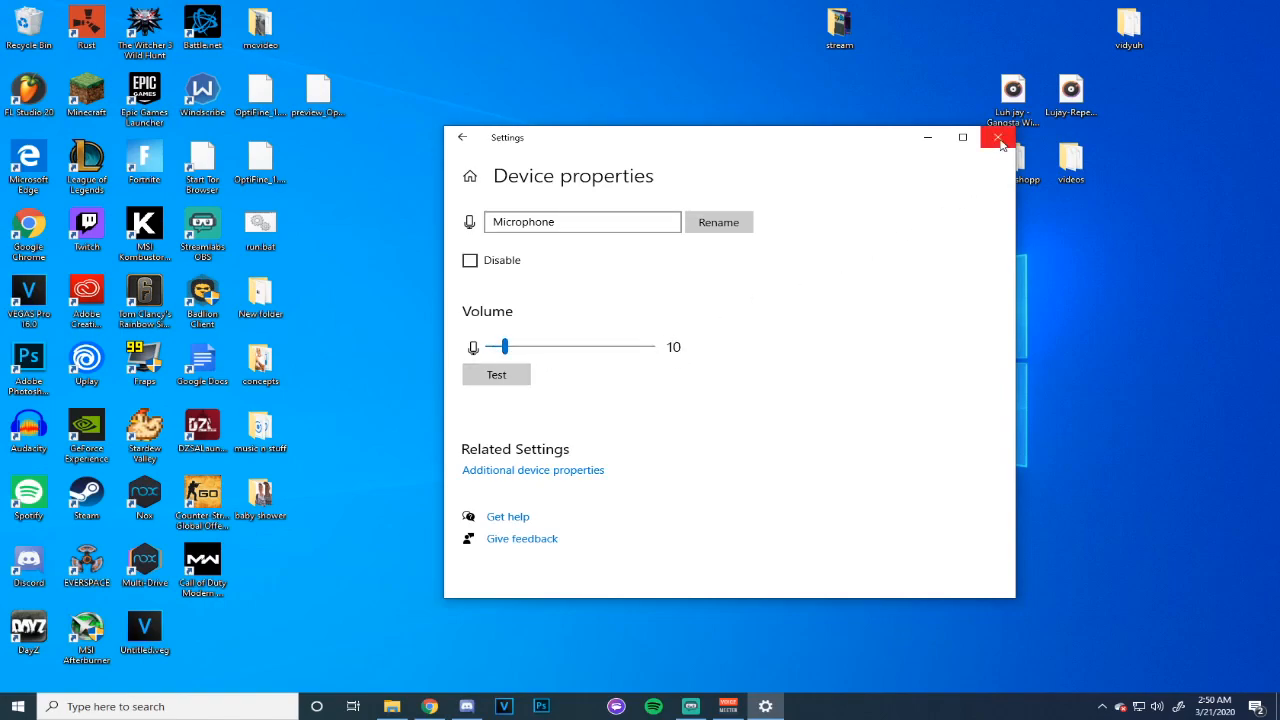
mouse_move(998, 138)
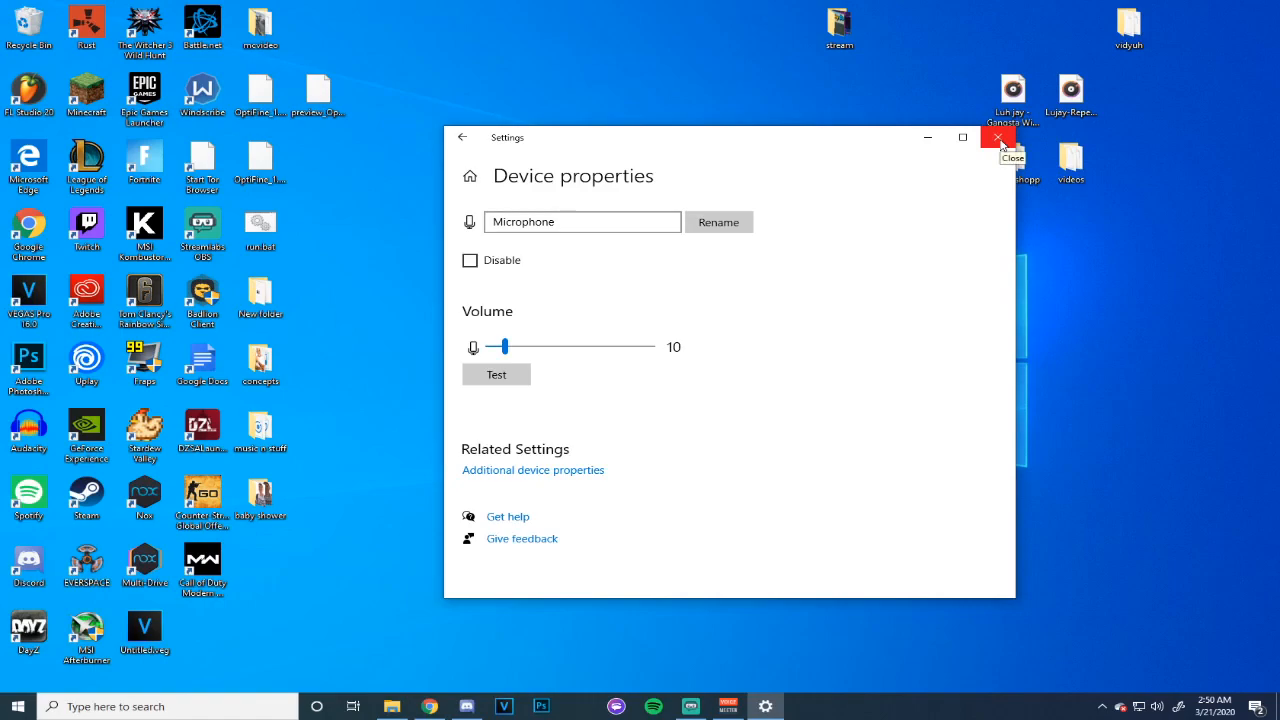
left_click(998, 136)
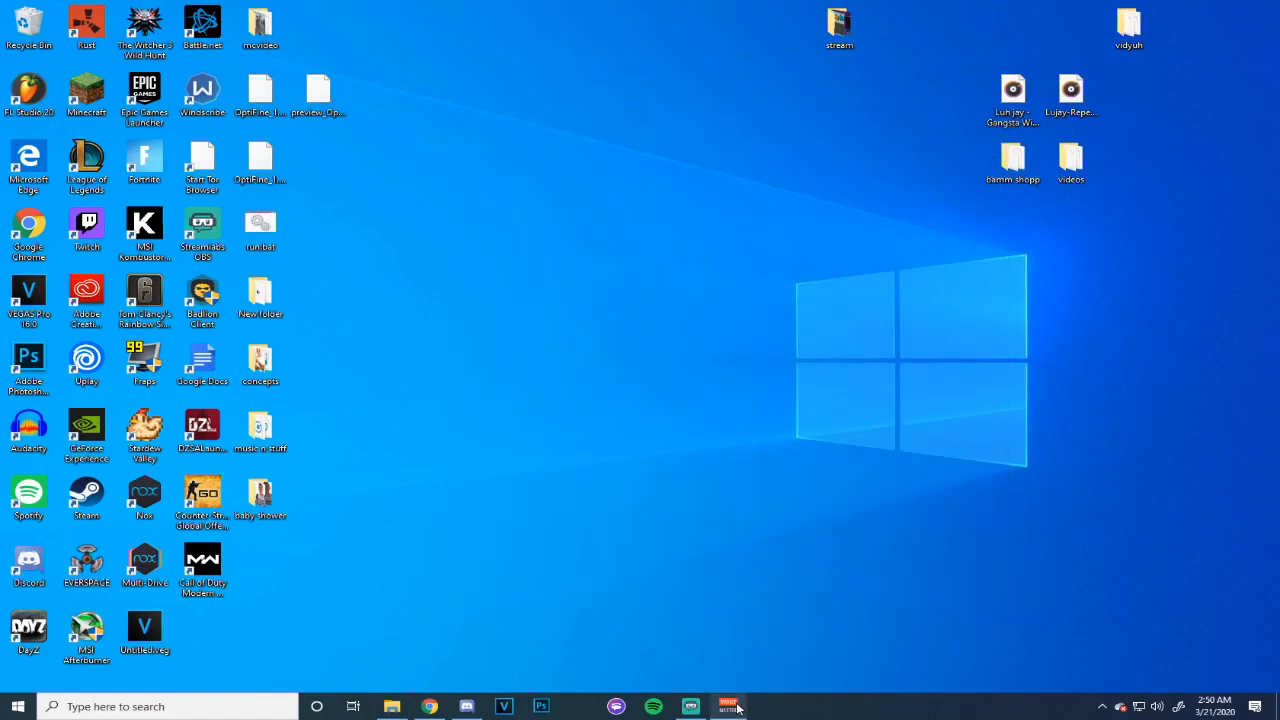
left_click(728, 706)
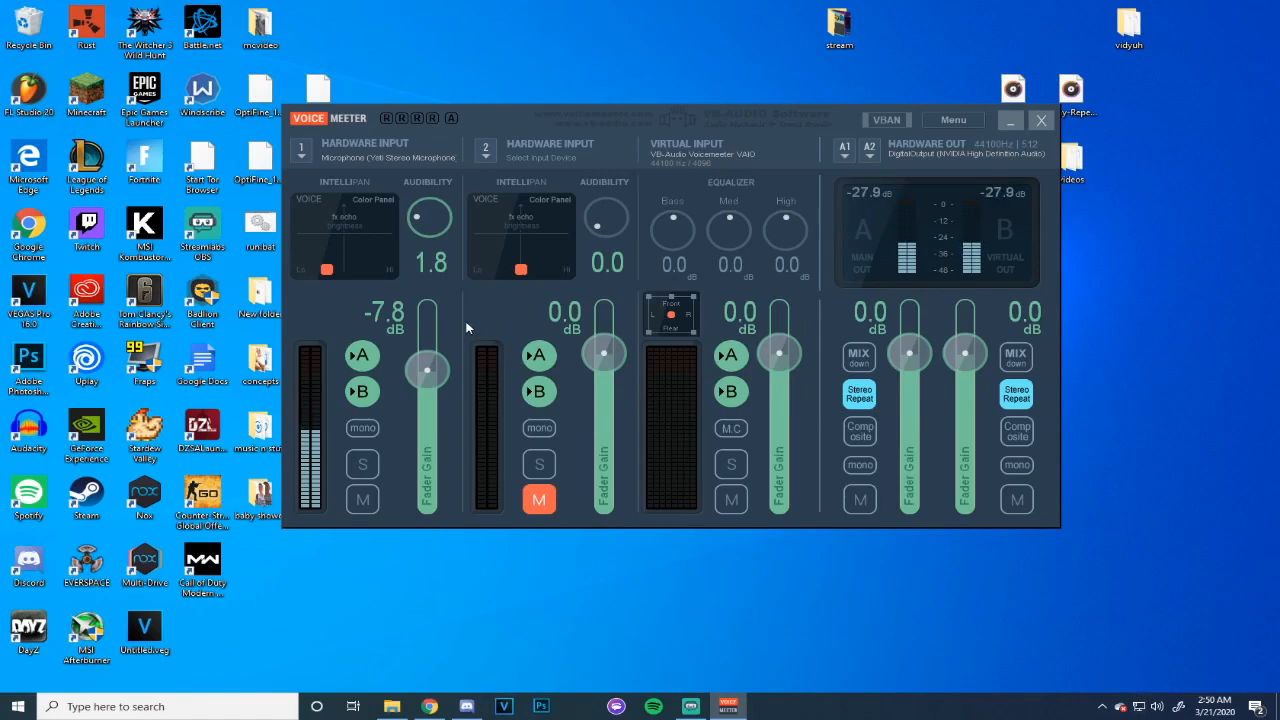
mouse_move(436, 412)
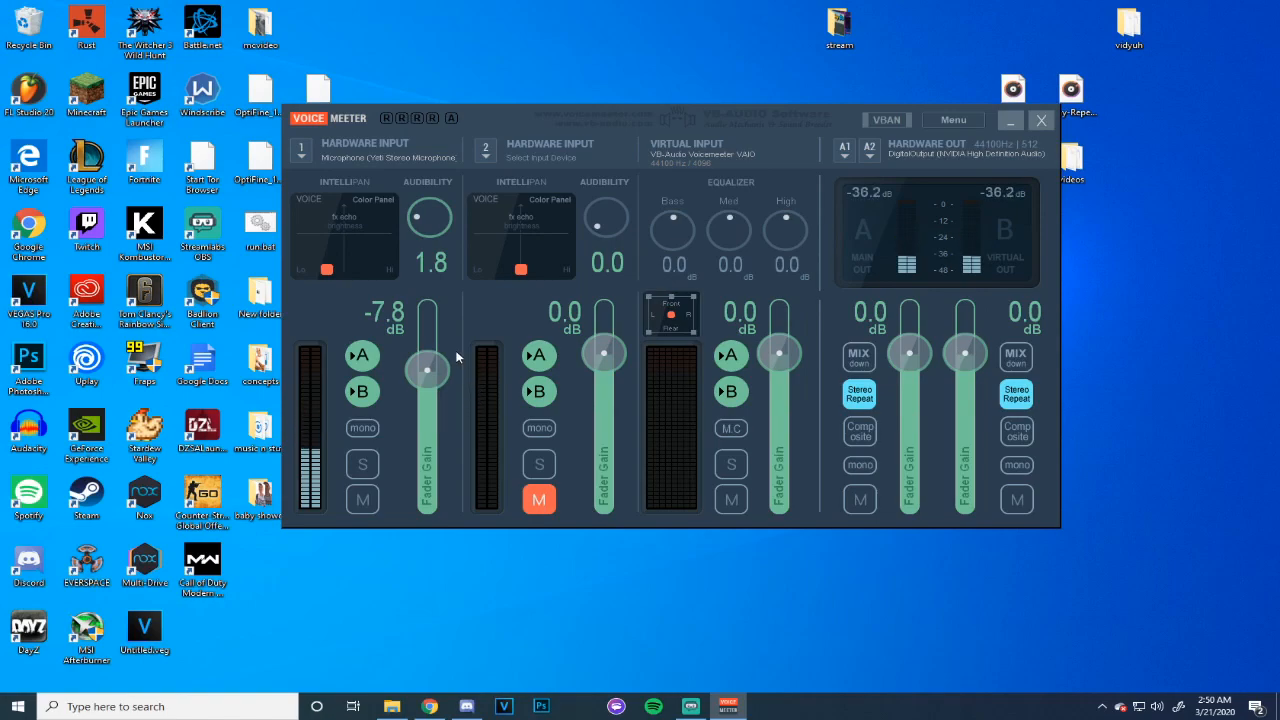
left_click(1010, 120)
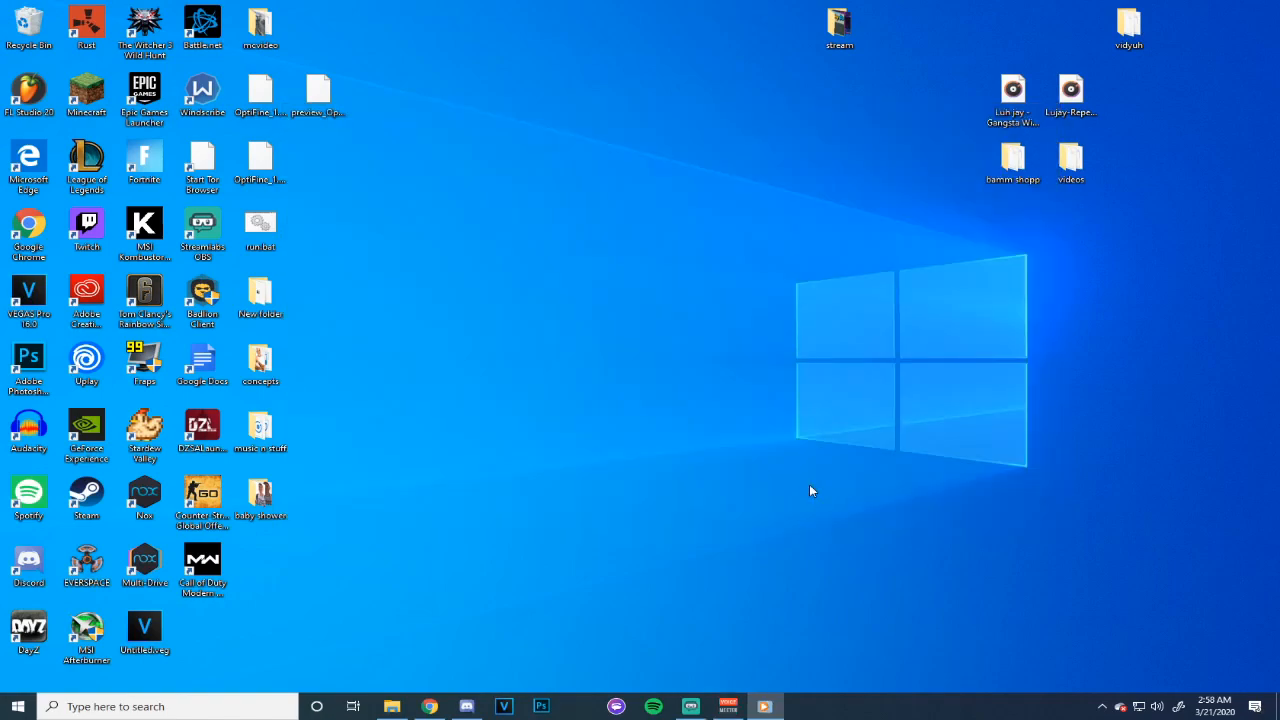